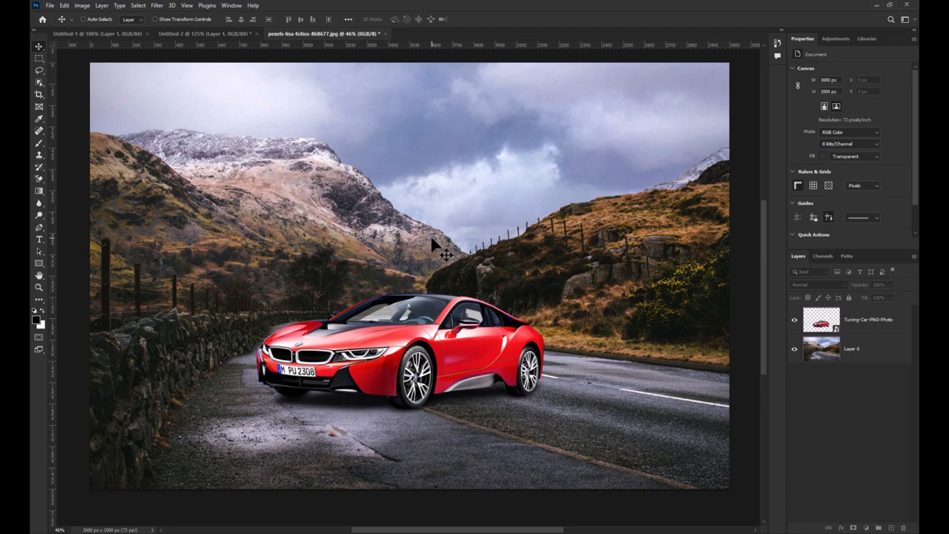
mouse_move(457, 207)
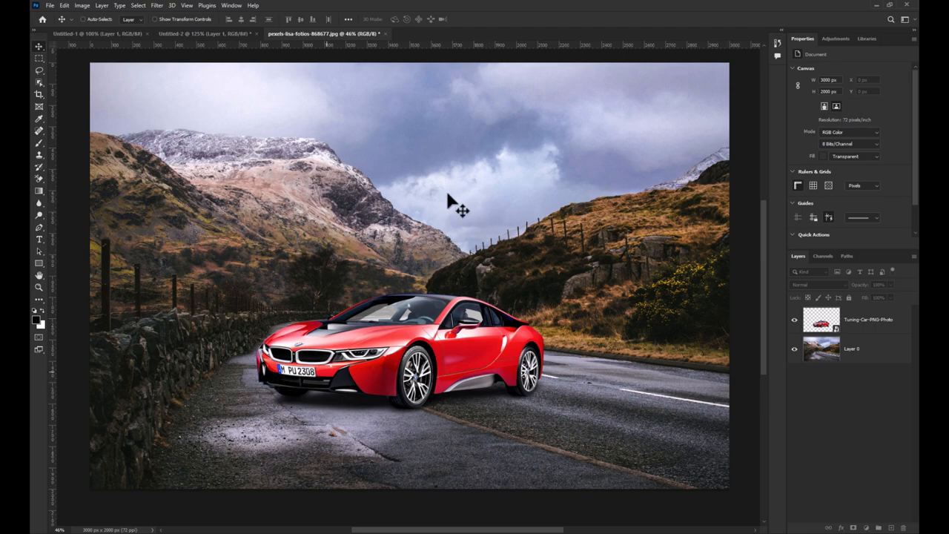
mouse_move(211, 77)
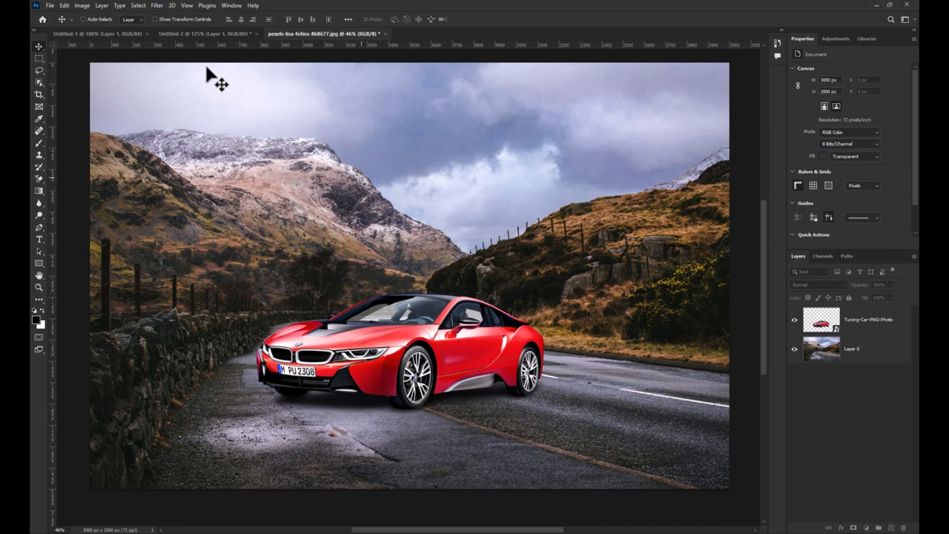
Mirror the entire image horizontally via the Image menu.
left_click(83, 6)
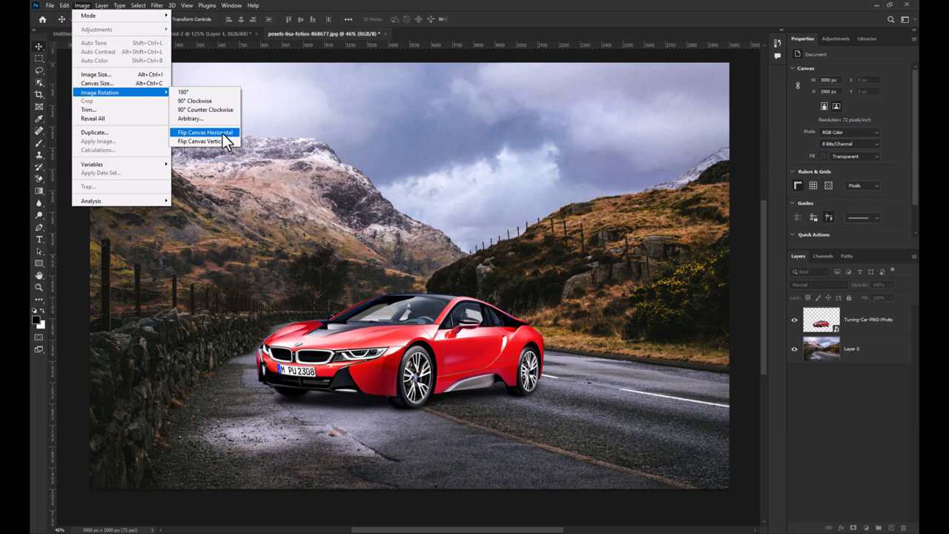
left_click(204, 132)
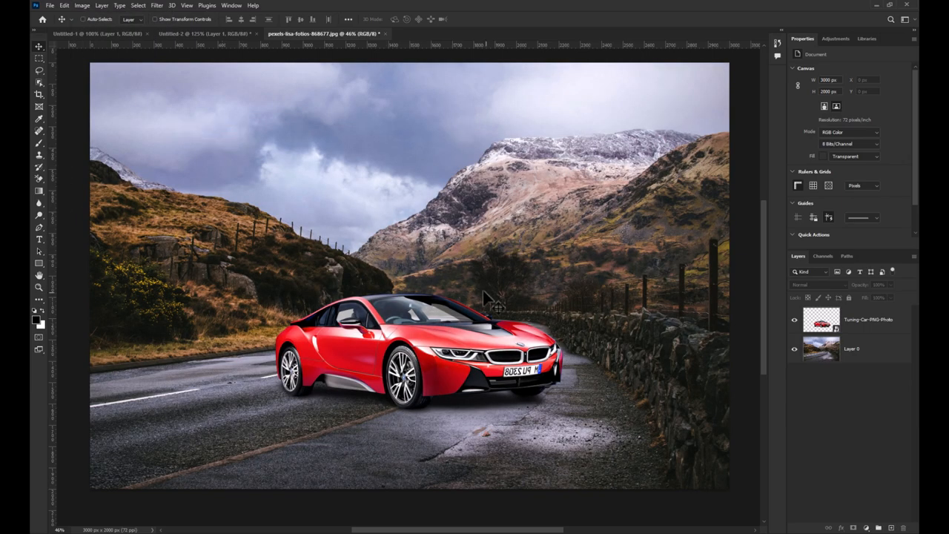
mouse_move(400, 205)
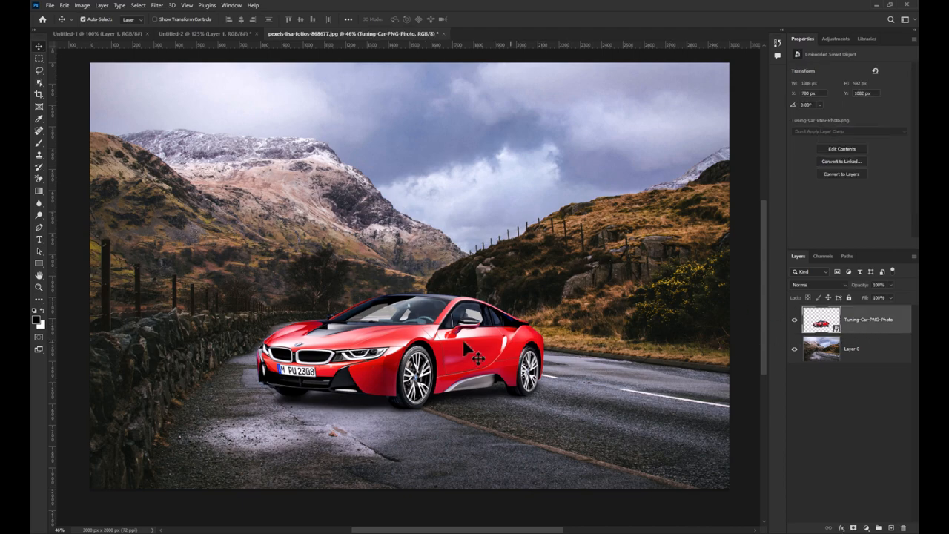
Free-transform the car layer alone and flip it horizontally.
key("ctrl+t")
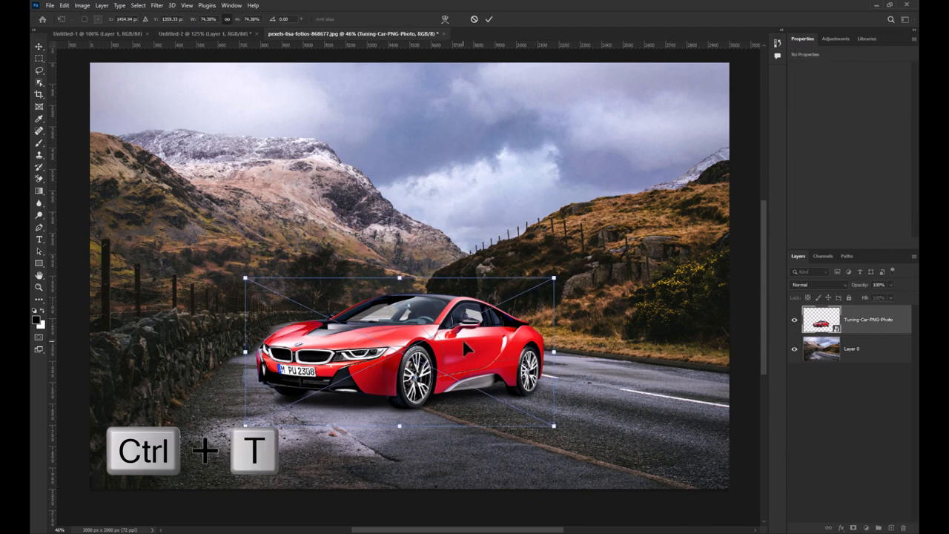
key("ctrl+t")
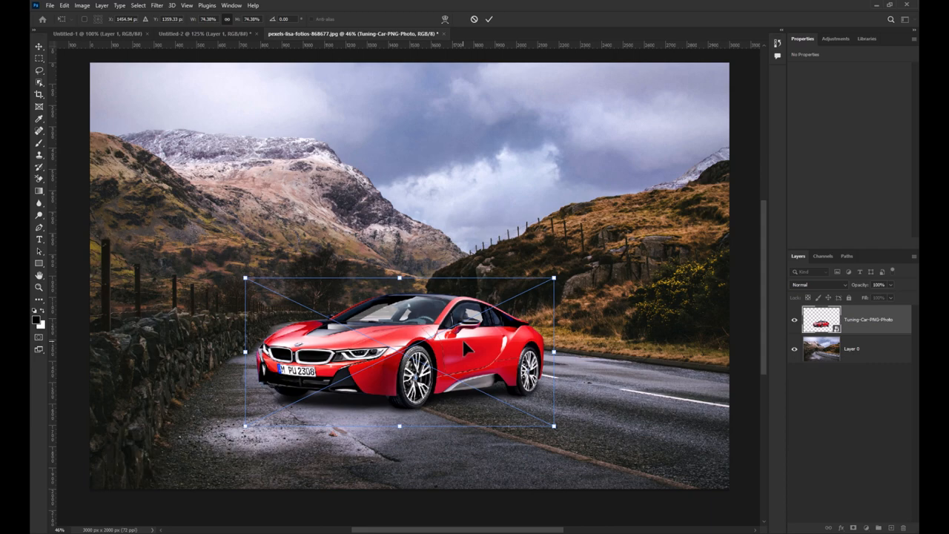
right_click(460, 333)
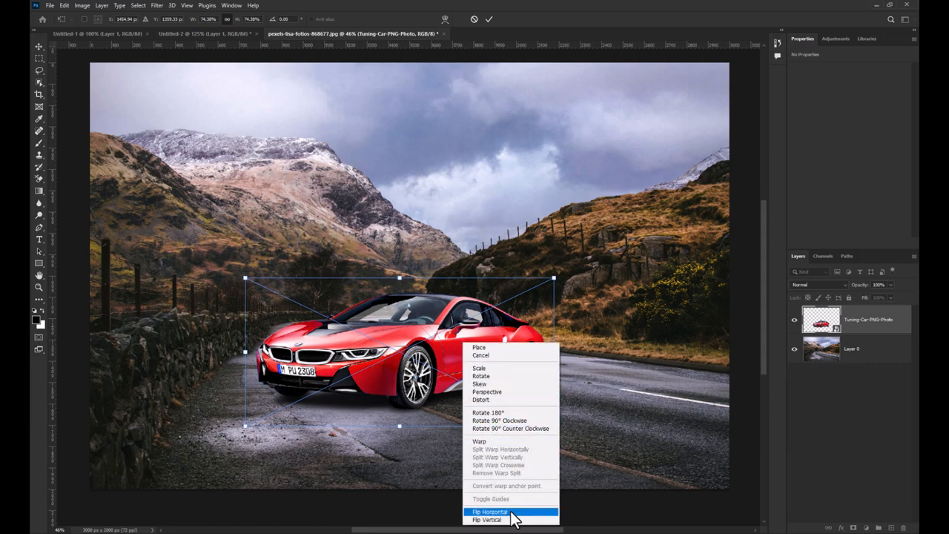
left_click(489, 512)
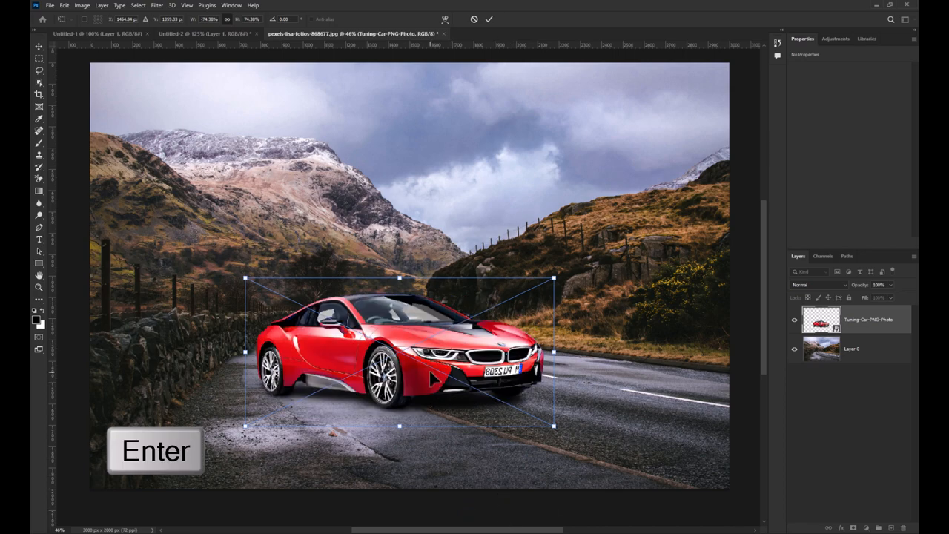